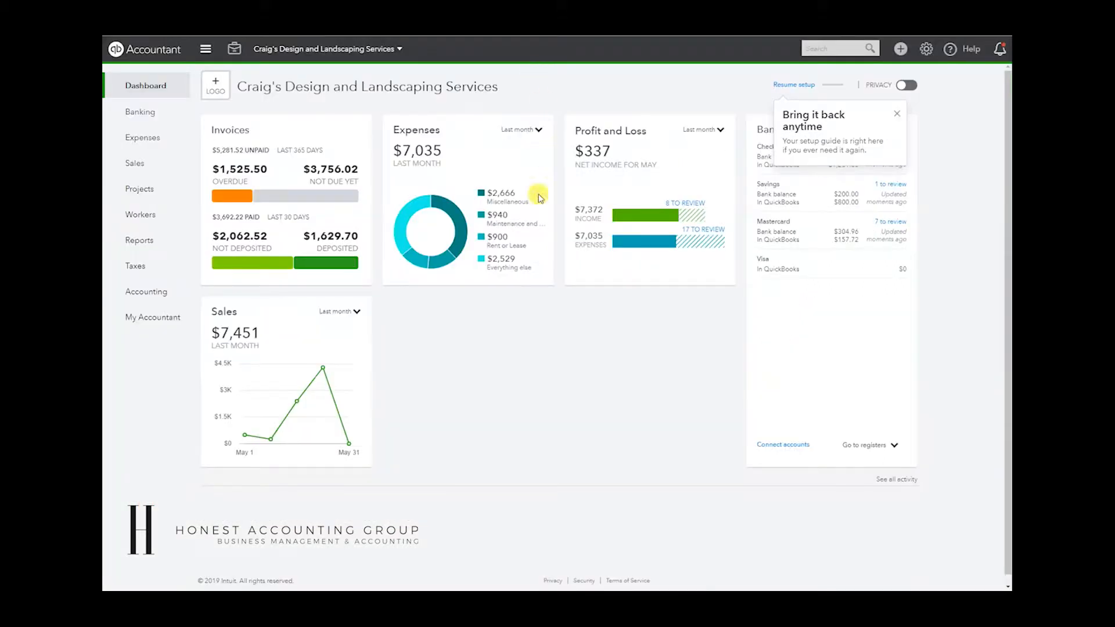
pyautogui.moveTo(278, 238)
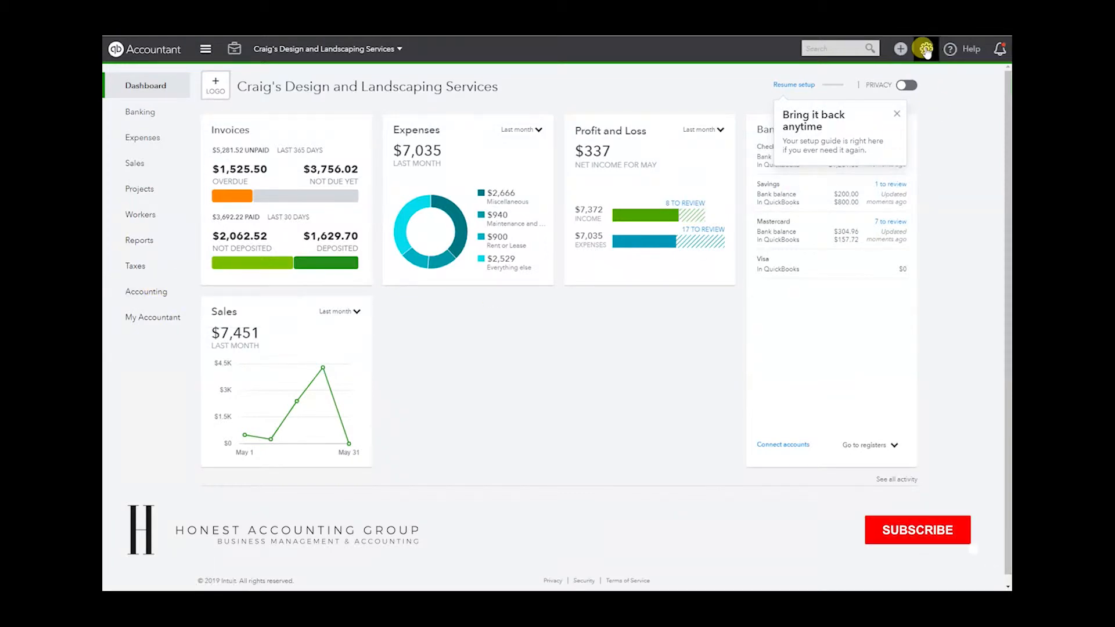
# Step: Open the Chart of Accounts list from the gear menu for Craig's Design and Landscaping Services
pyautogui.click(926, 49)
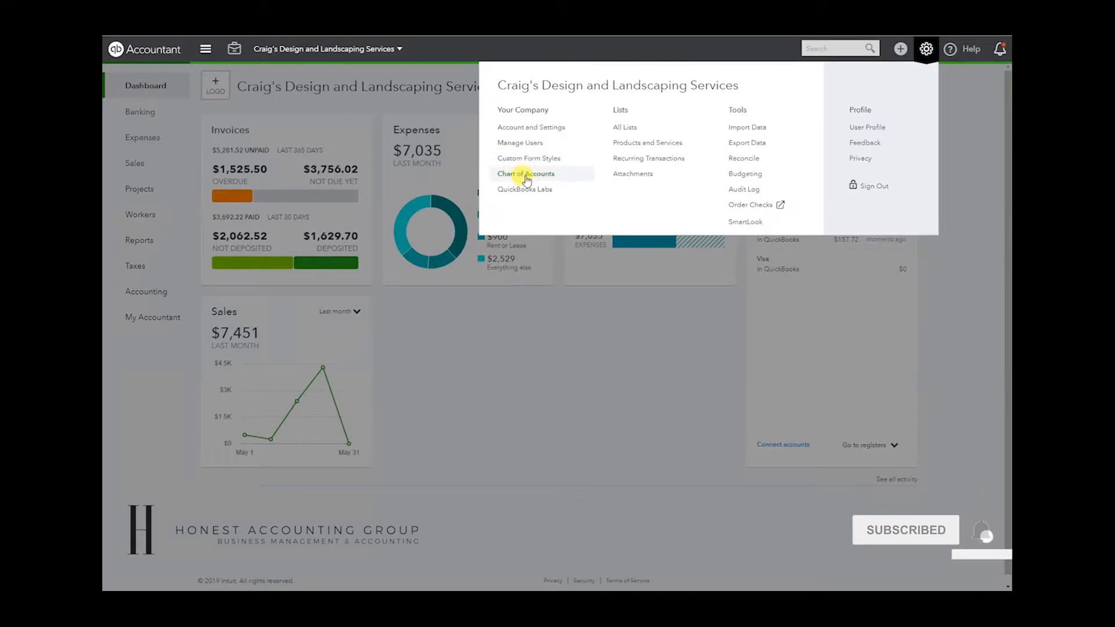
pyautogui.click(525, 173)
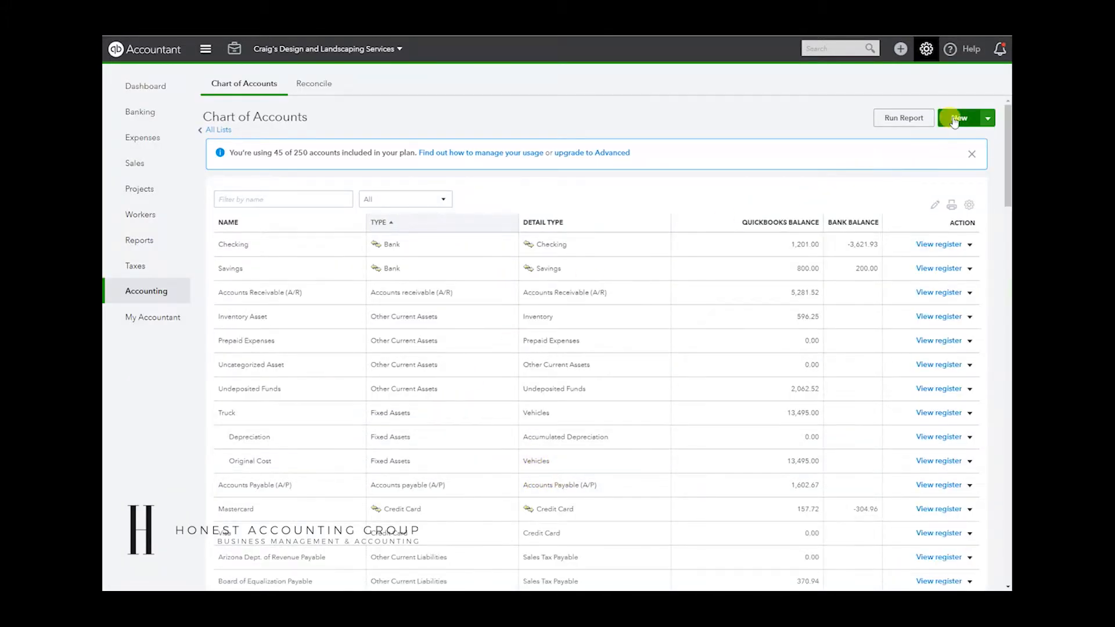
# Step: Create a new Expenses account named Bookkeeping with detail type Legal & Professional Fees and save it
pyautogui.click(959, 119)
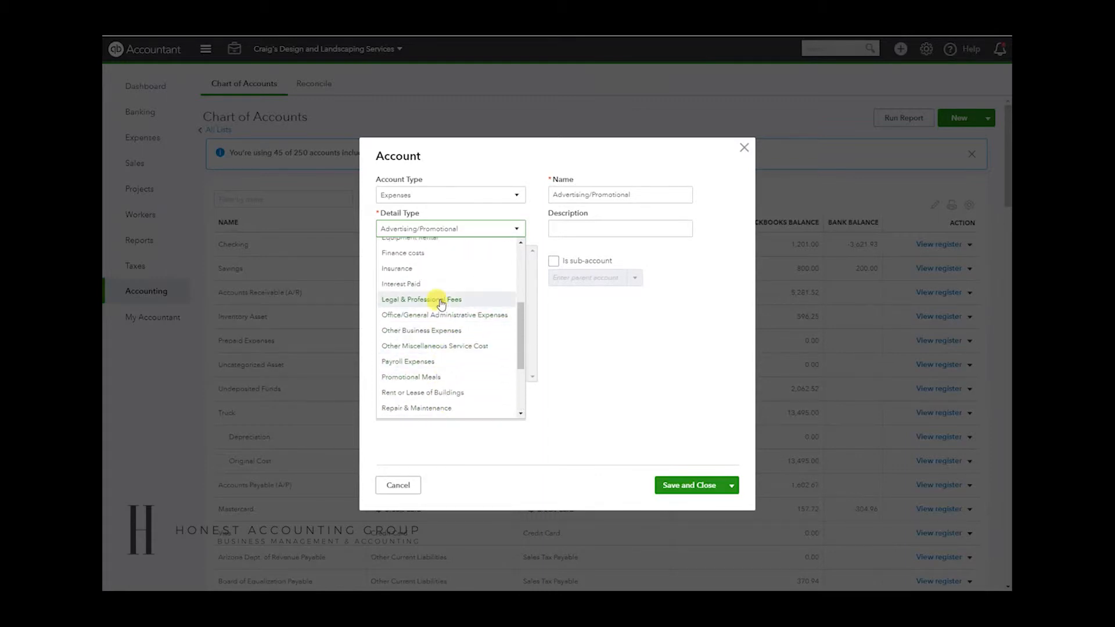
pyautogui.click(420, 299)
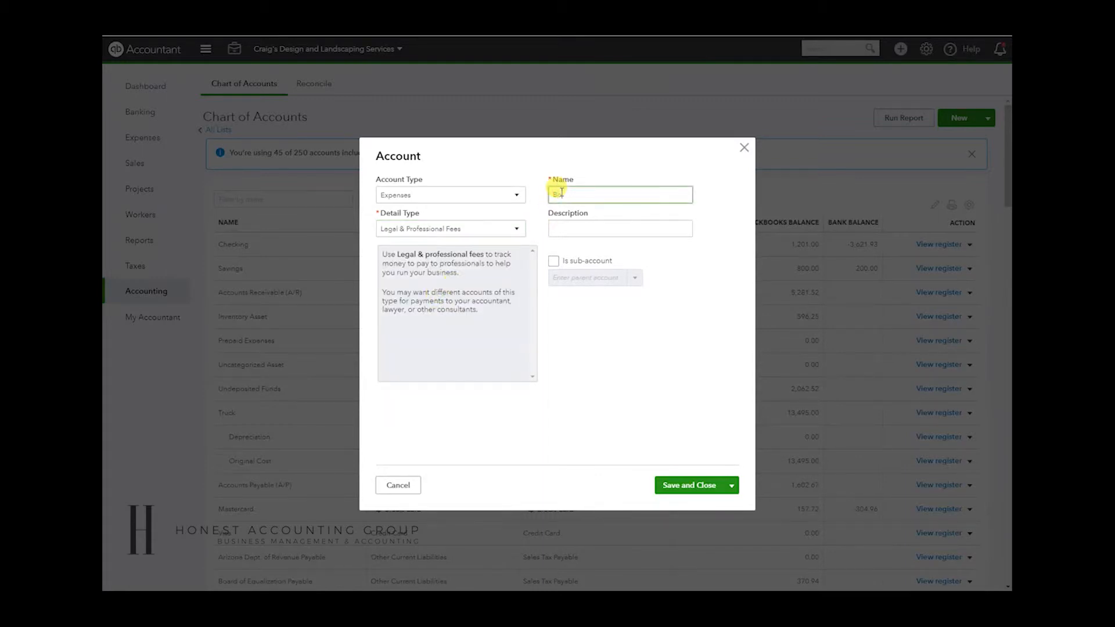
pyautogui.write('Bookkeeping')
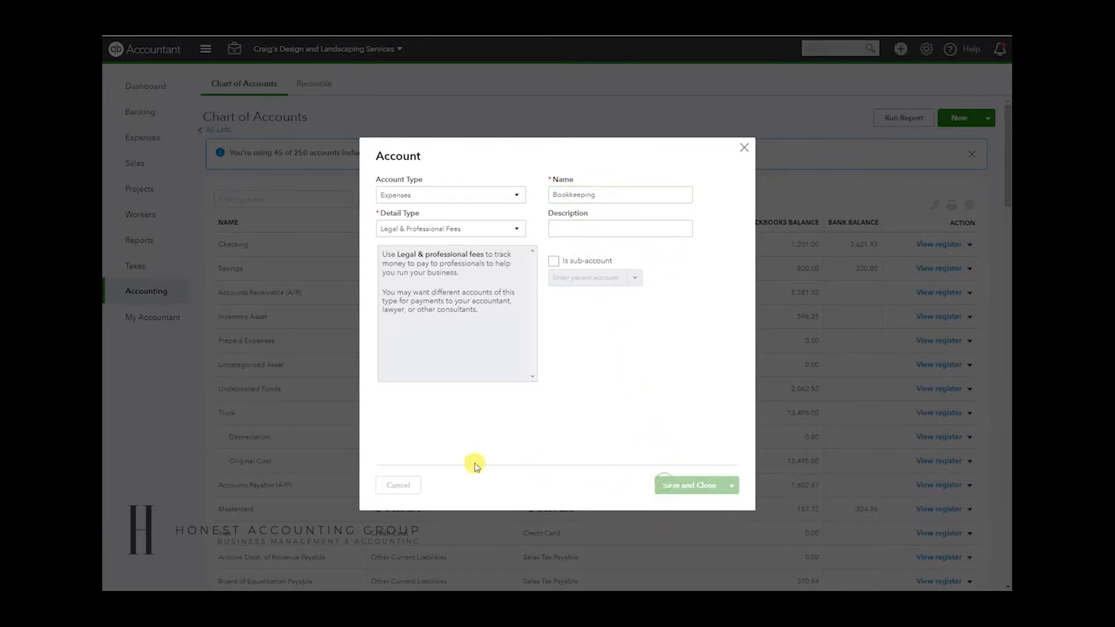
pyautogui.click(689, 486)
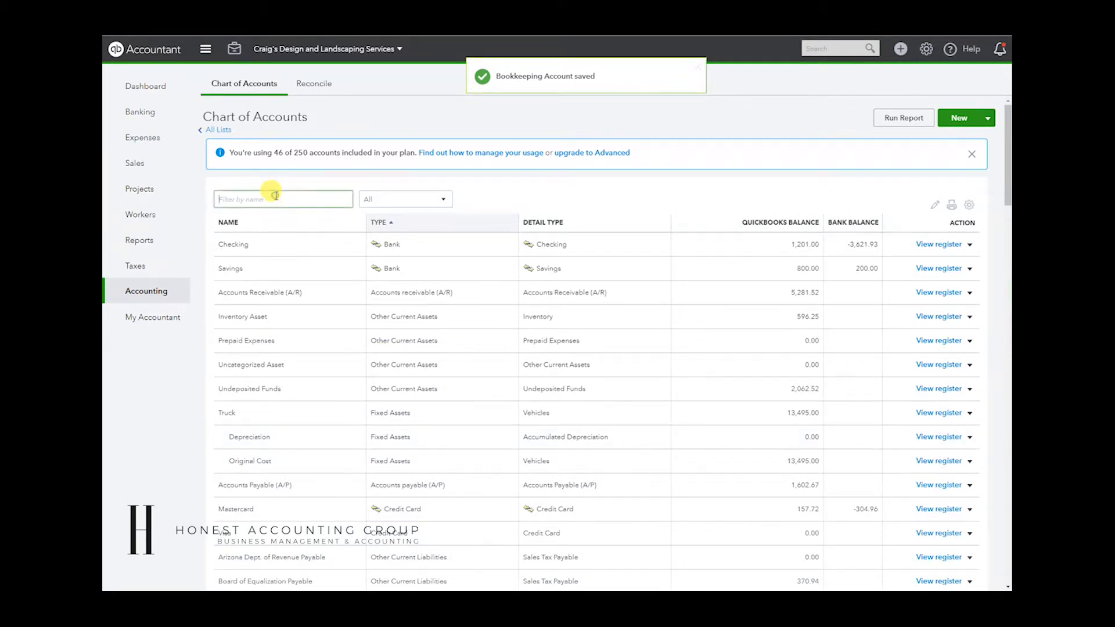
# Step: Filter the account list by 'book' so only Bookkeeping and Bookkeeper show
pyautogui.write('book')
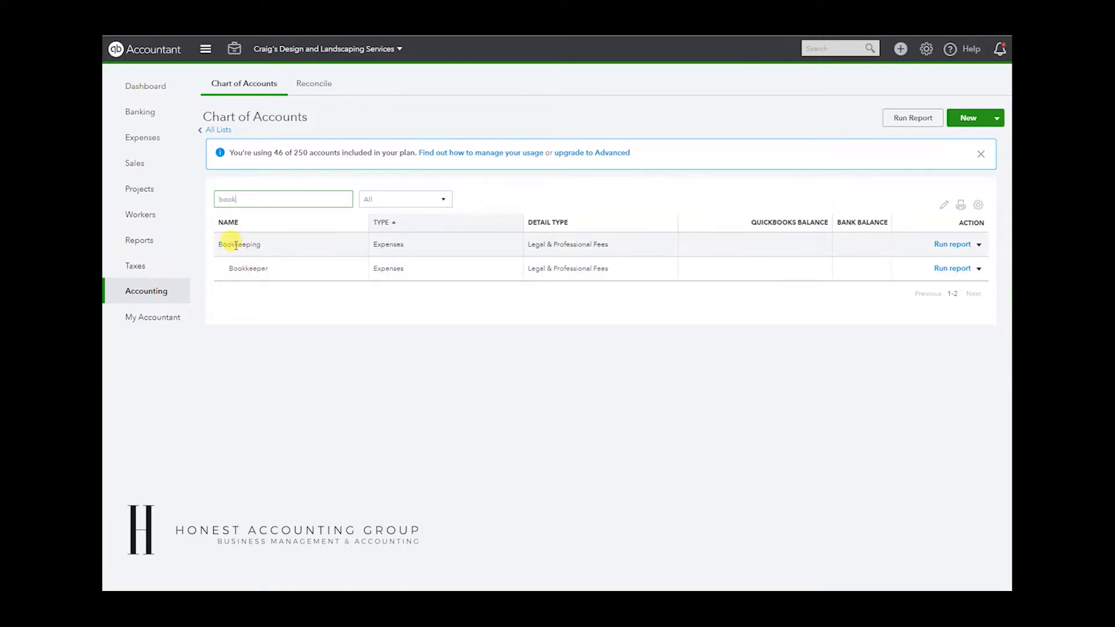
pyautogui.moveTo(299, 292)
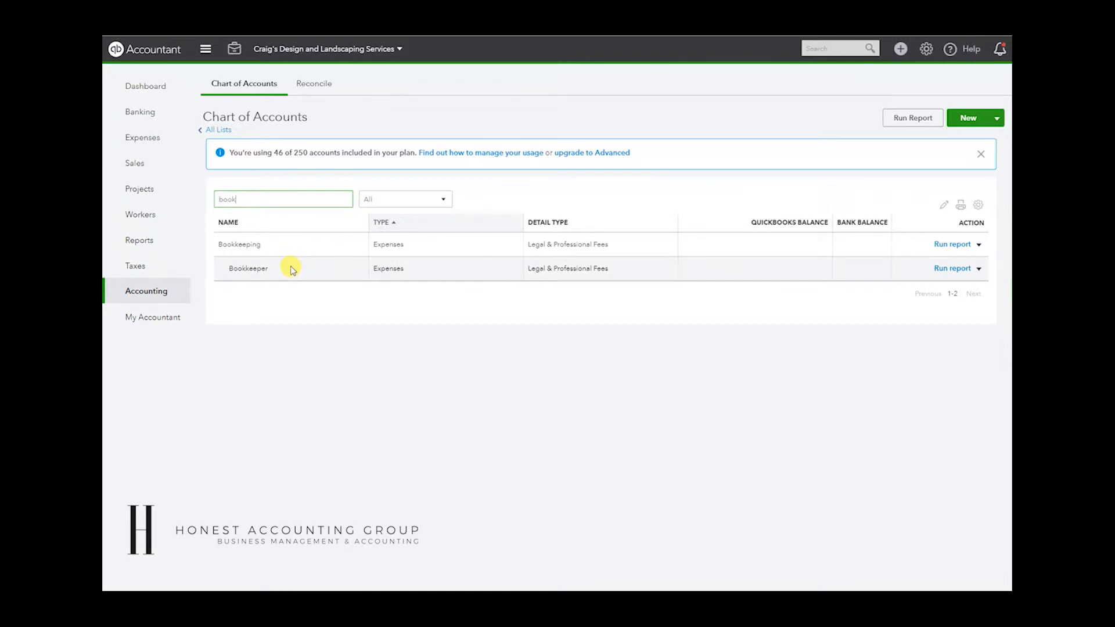
pyautogui.moveTo(297, 254)
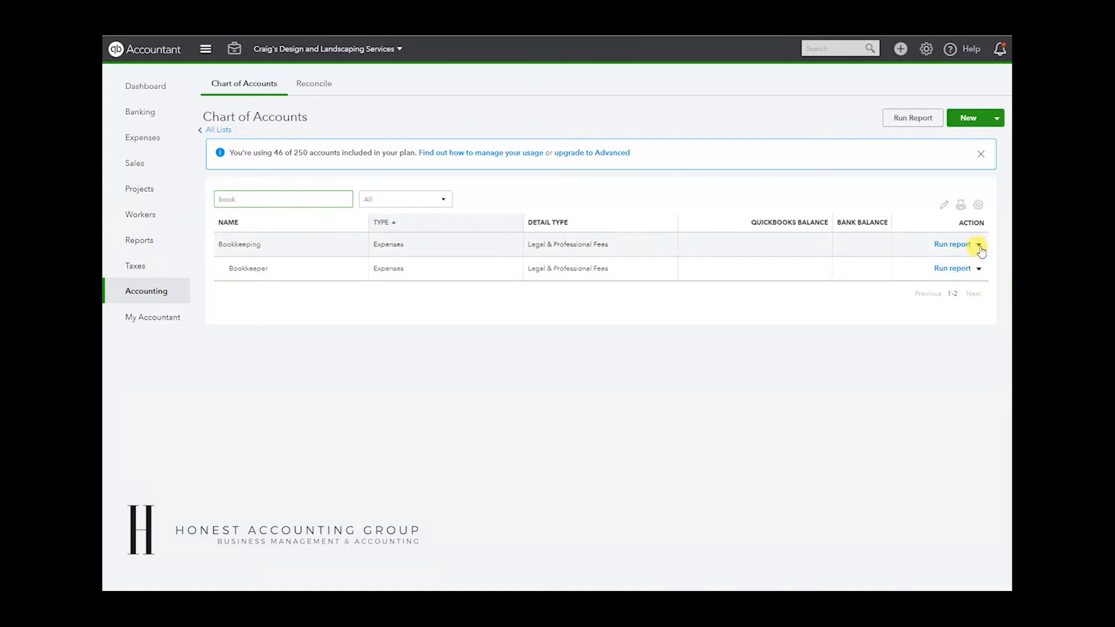
# Step: Edit the Bookkeeping account, rename it to Bookkeeper and save, triggering the merge confirmation
pyautogui.click(979, 244)
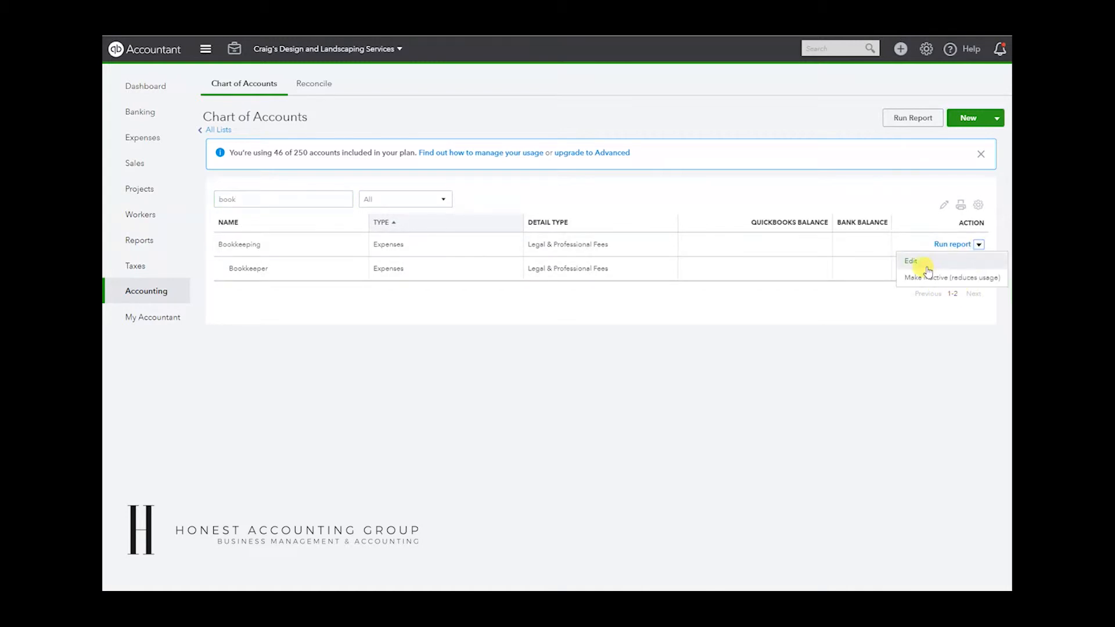
pyautogui.click(910, 261)
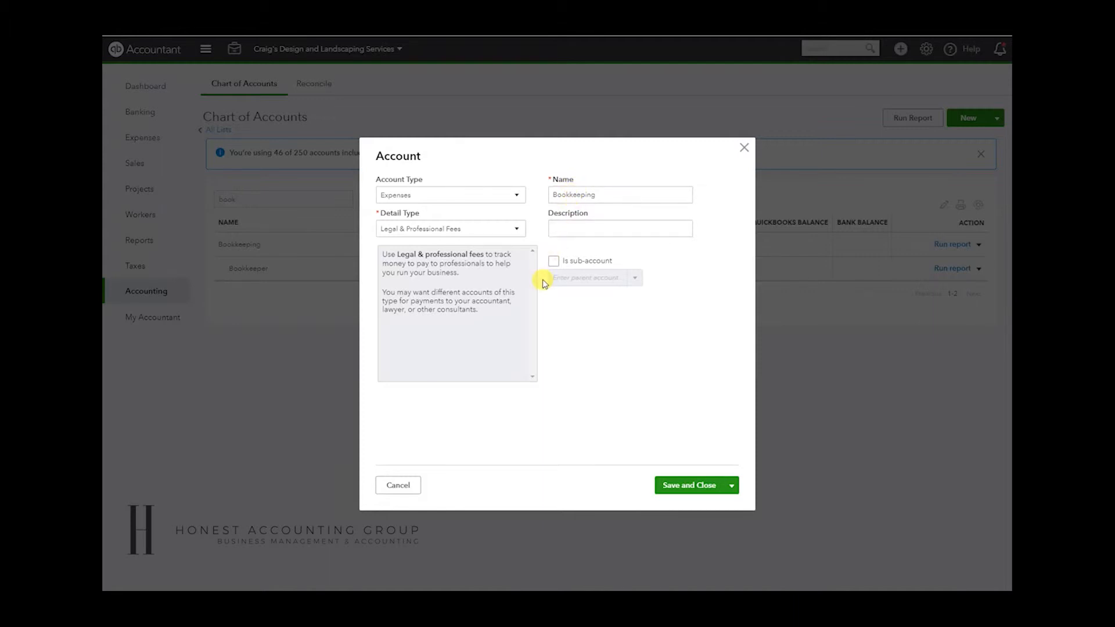
pyautogui.moveTo(705, 154)
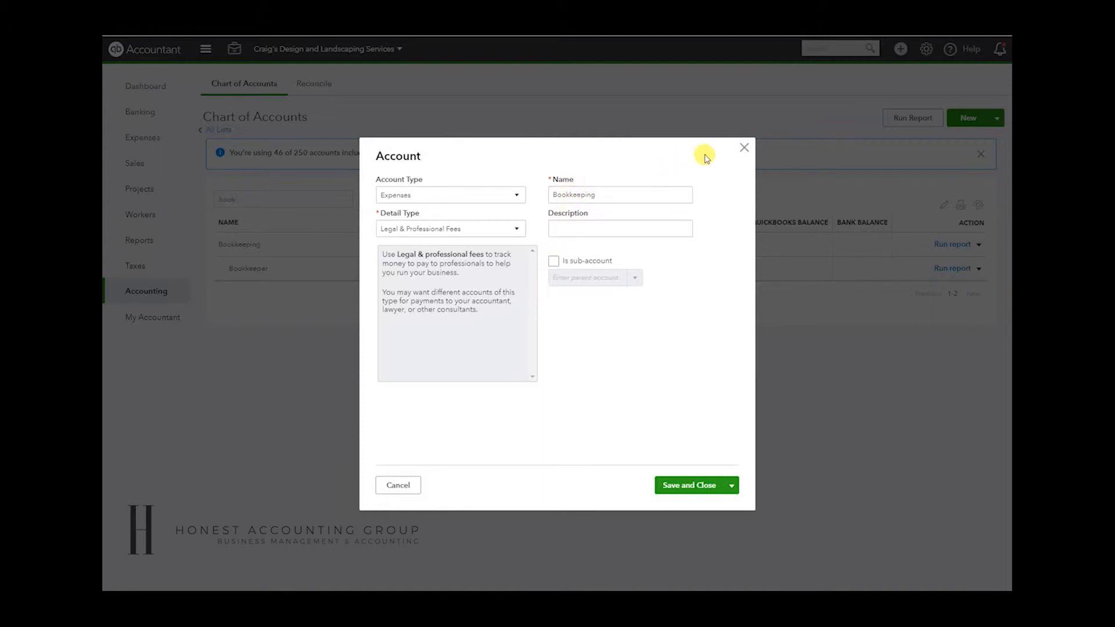
pyautogui.click(744, 147)
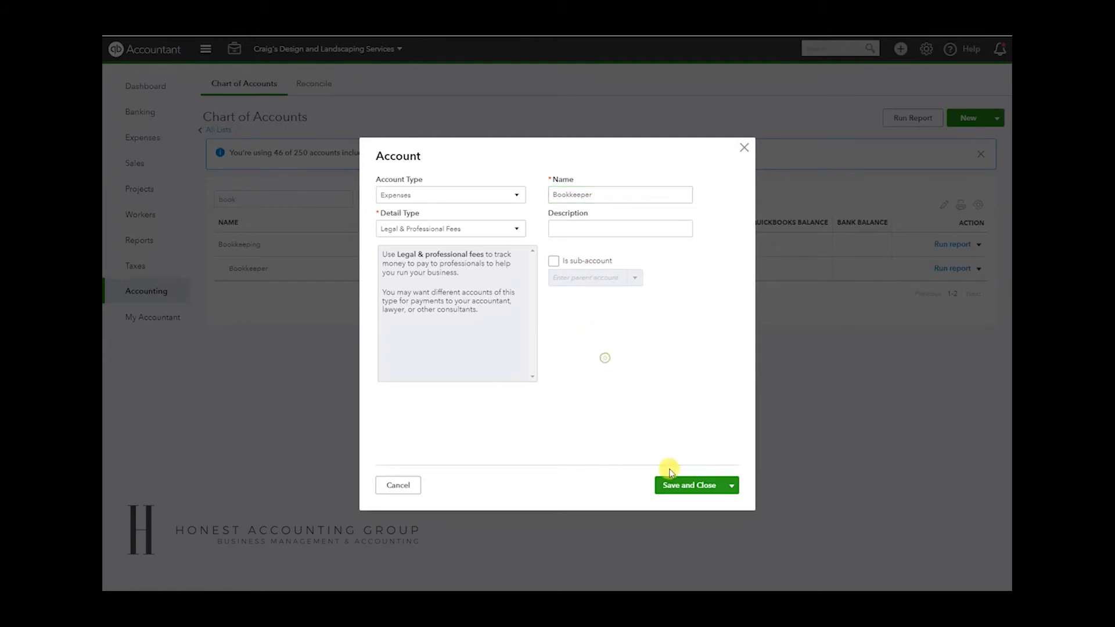
pyautogui.click(688, 486)
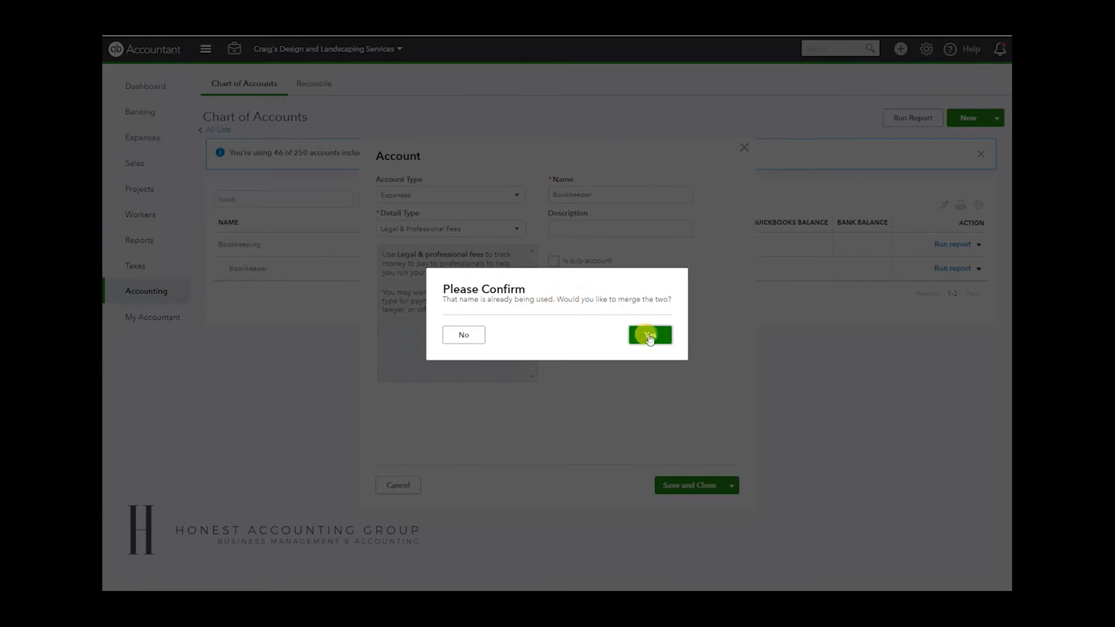
# Step: Confirm Yes to merge Bookkeeping into the single Bookkeeper expense account
pyautogui.click(648, 335)
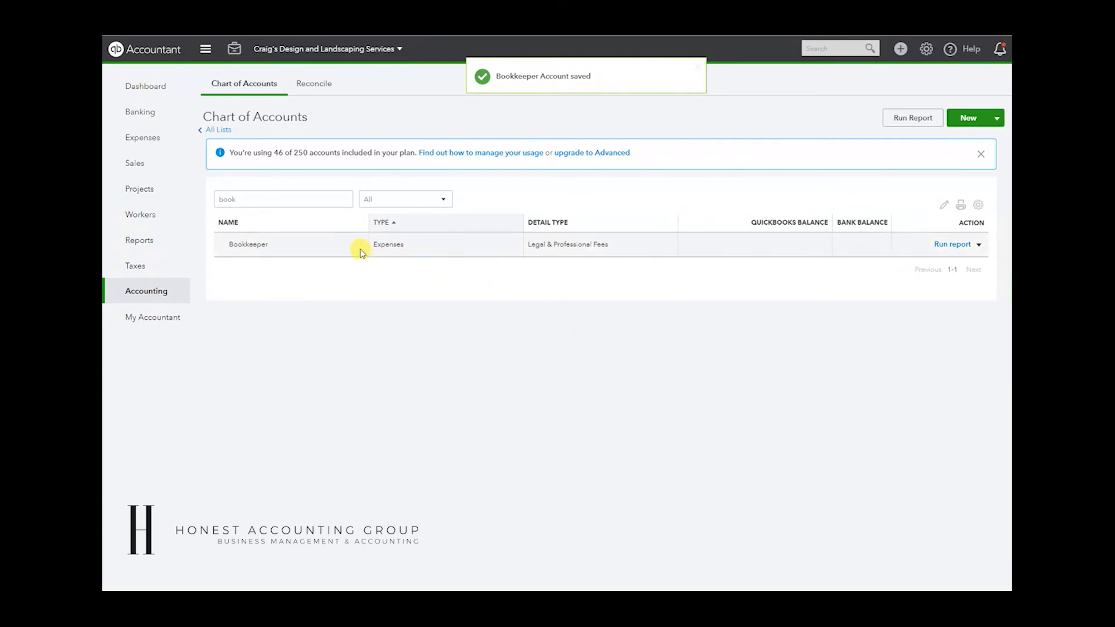